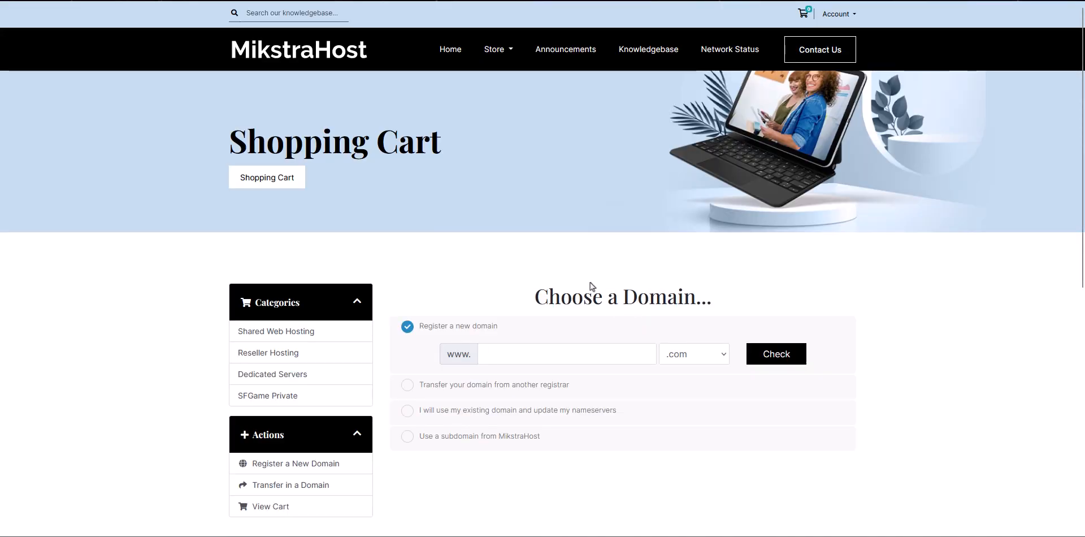
Step: Order the free SFGame Private server on the damooryx.sfcko.eu subdomain through checkout
{"action": "left_click", "coordinate": [407, 435]}
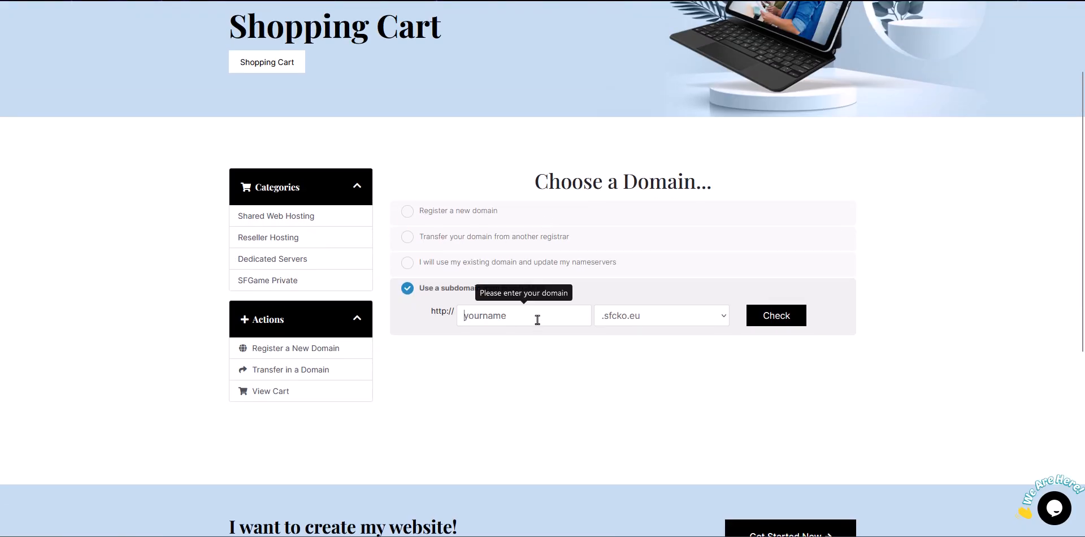
{"action": "type", "text": "damooryx"}
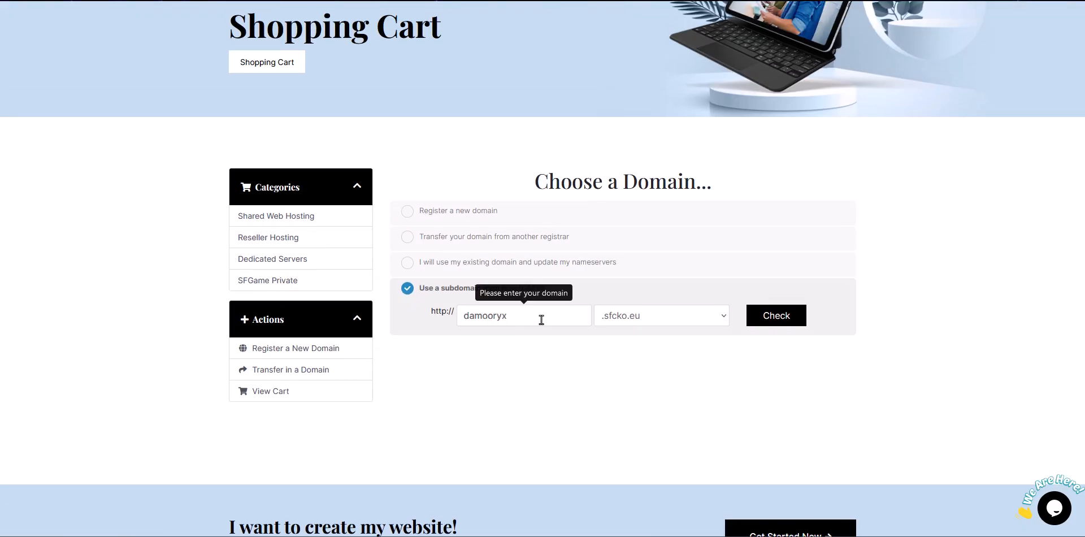
{"action": "left_click", "coordinate": [775, 315]}
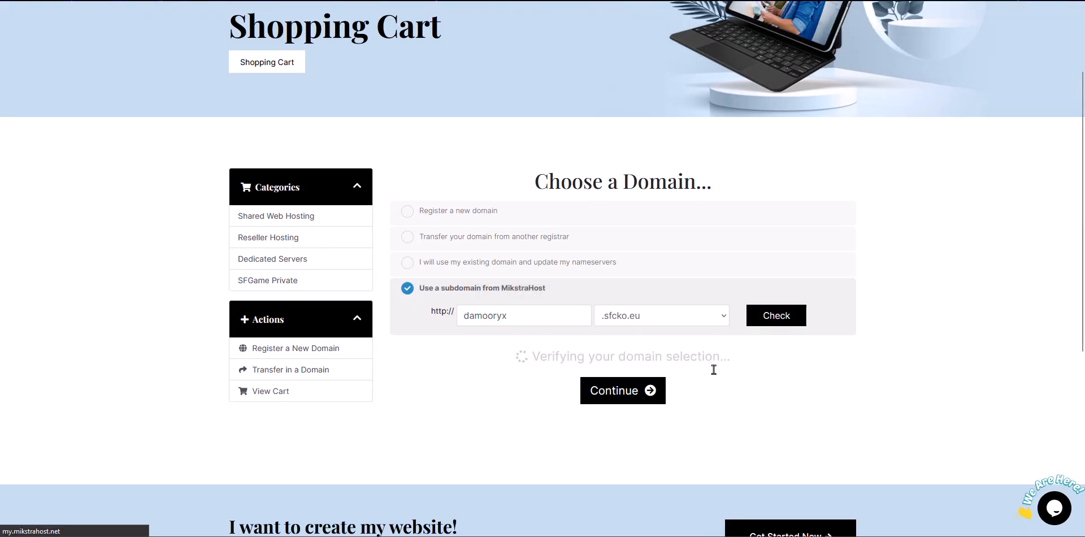
{"action": "left_click", "coordinate": [622, 390]}
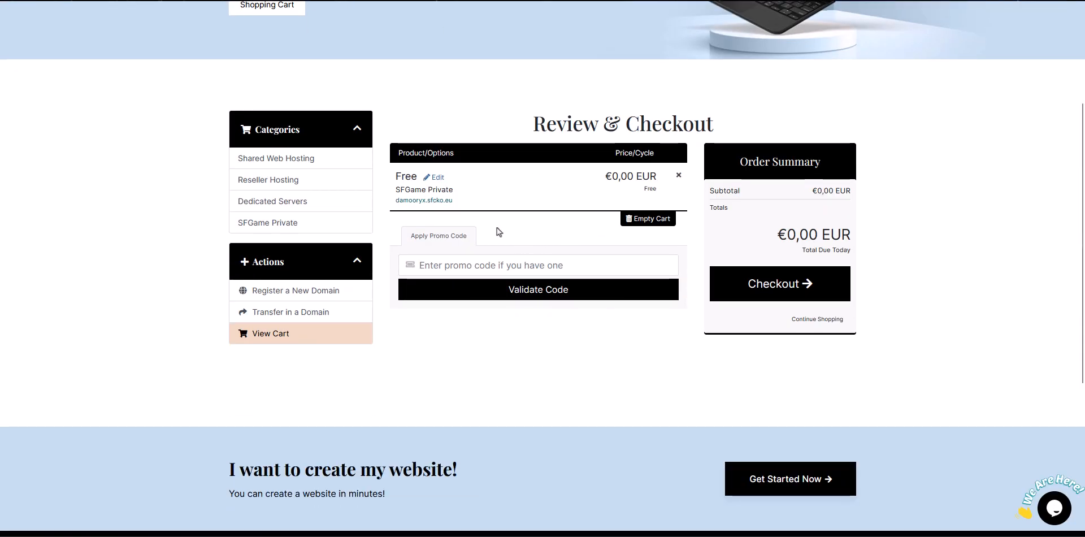
{"action": "left_click", "coordinate": [780, 284]}
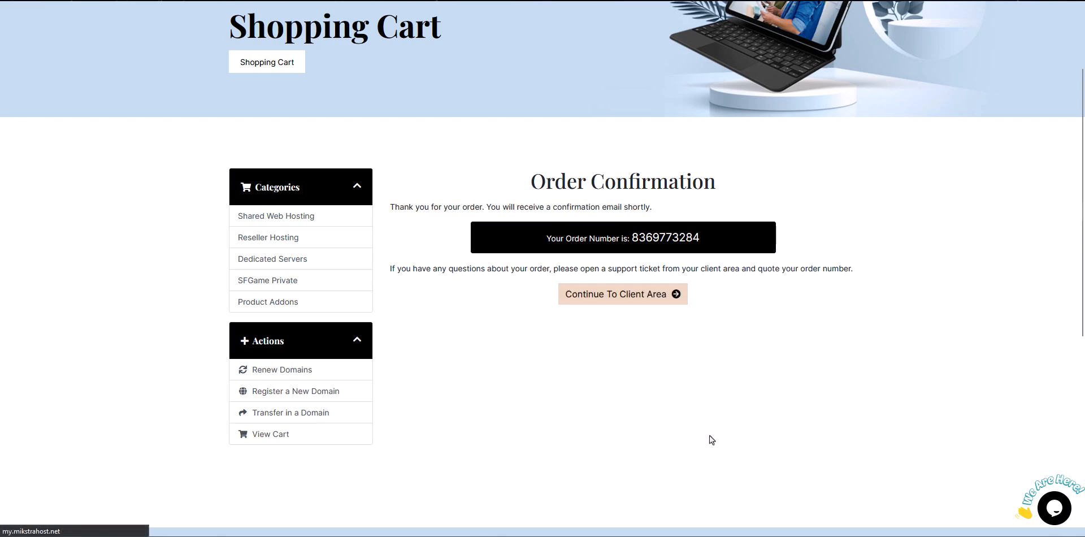
Step: Create an orc bard named 'damooryx' and save it to enter the game
{"action": "left_click", "coordinate": [622, 294]}
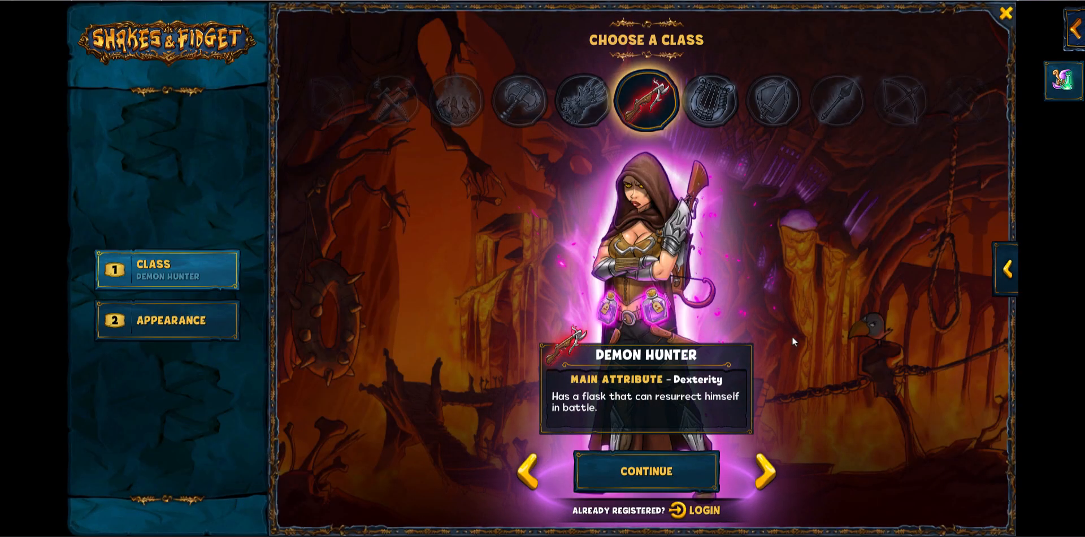
{"action": "left_click", "coordinate": [643, 471]}
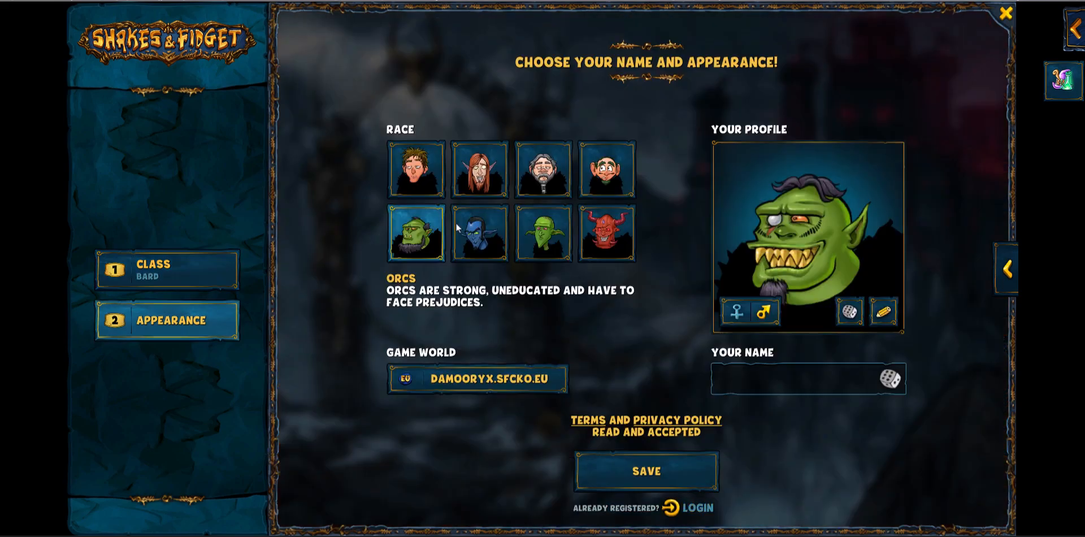
{"action": "type", "text": "damooryx"}
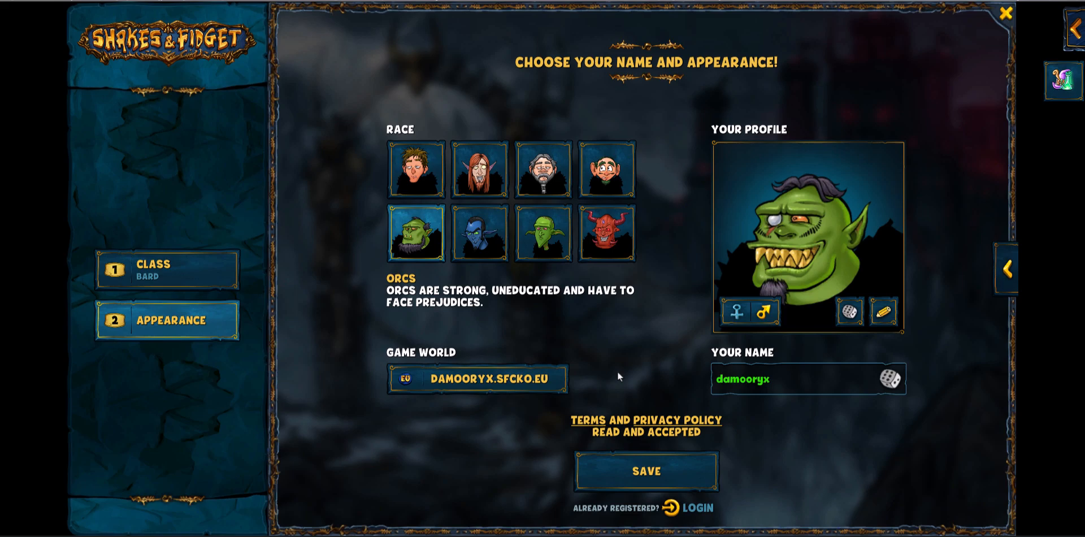
{"action": "left_click", "coordinate": [645, 470]}
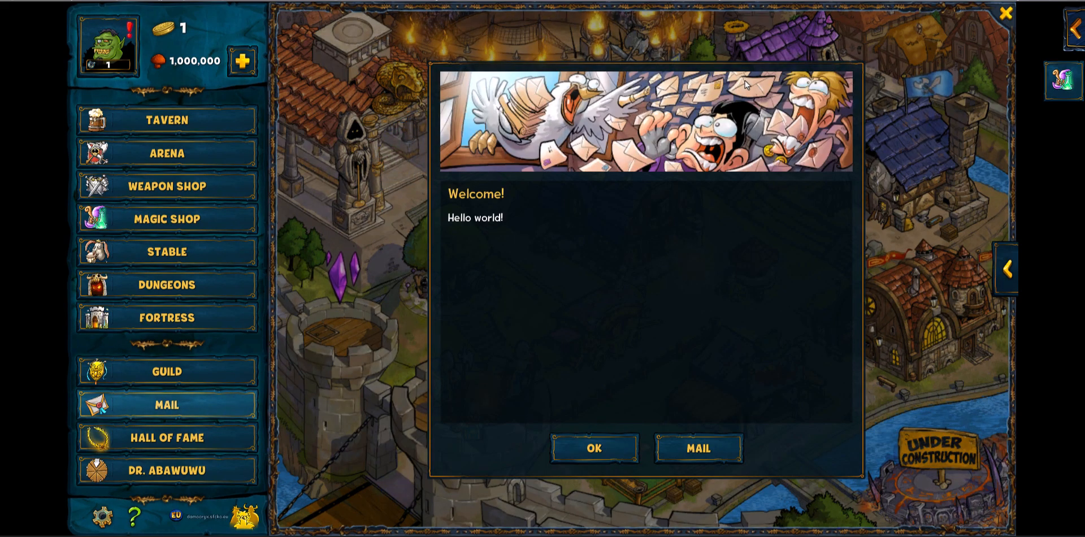
Step: Dismiss the welcome mail, win Explosive Danger against the Gray Gargoyle, and collect the loot
{"action": "left_click", "coordinate": [593, 448]}
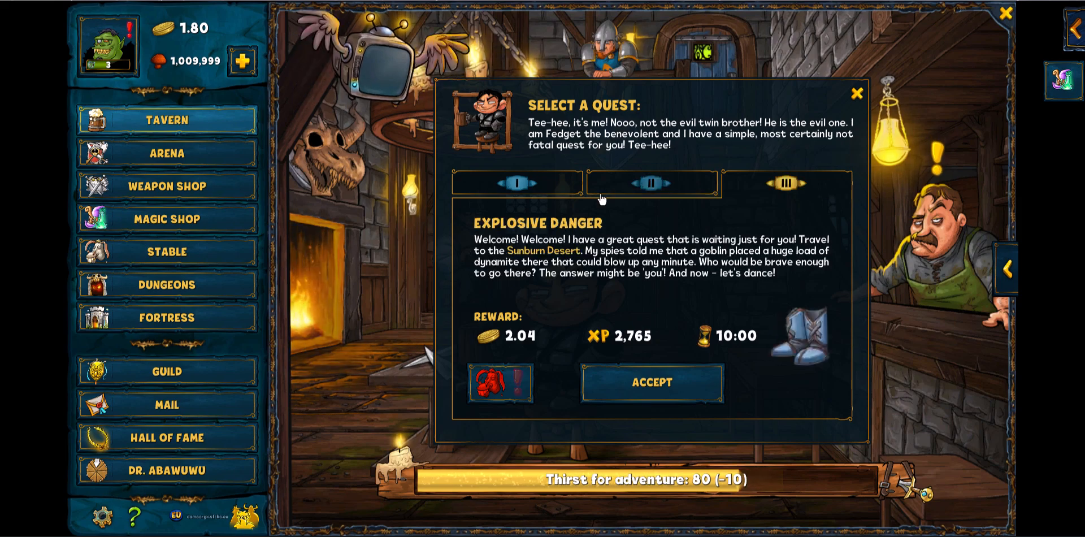
{"action": "left_click", "coordinate": [650, 382]}
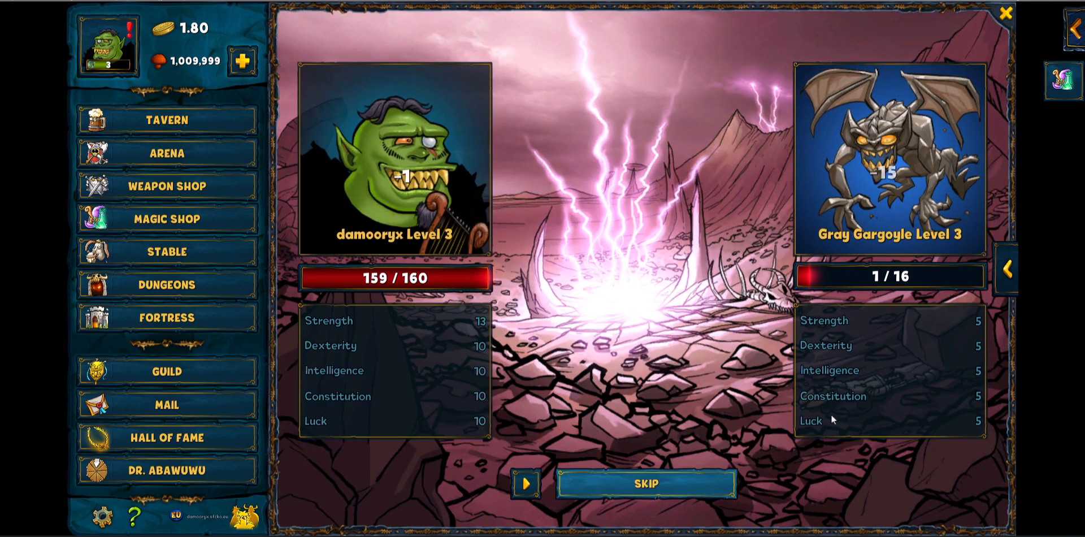
{"action": "left_click", "coordinate": [645, 484]}
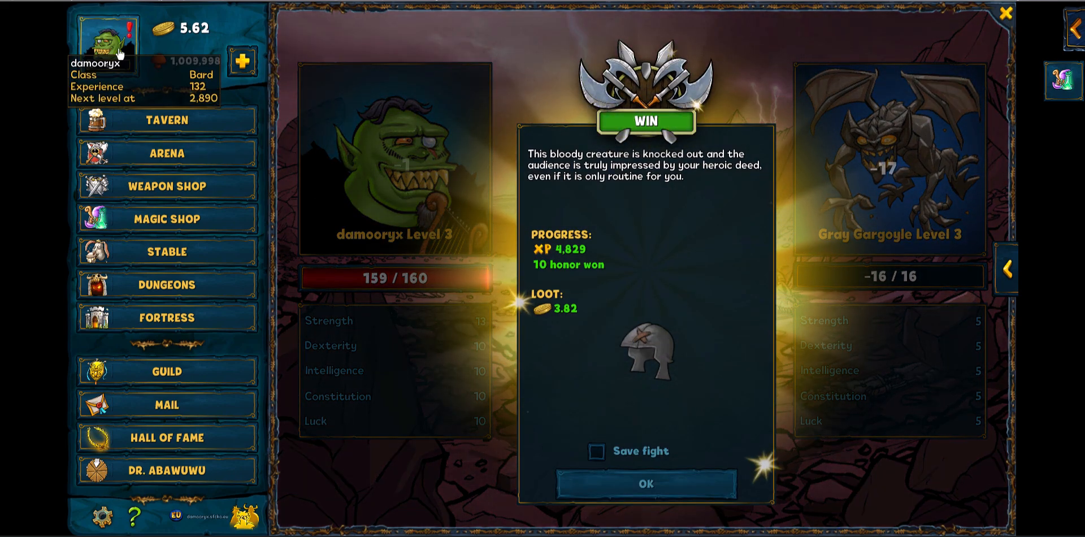
{"action": "left_click", "coordinate": [645, 484]}
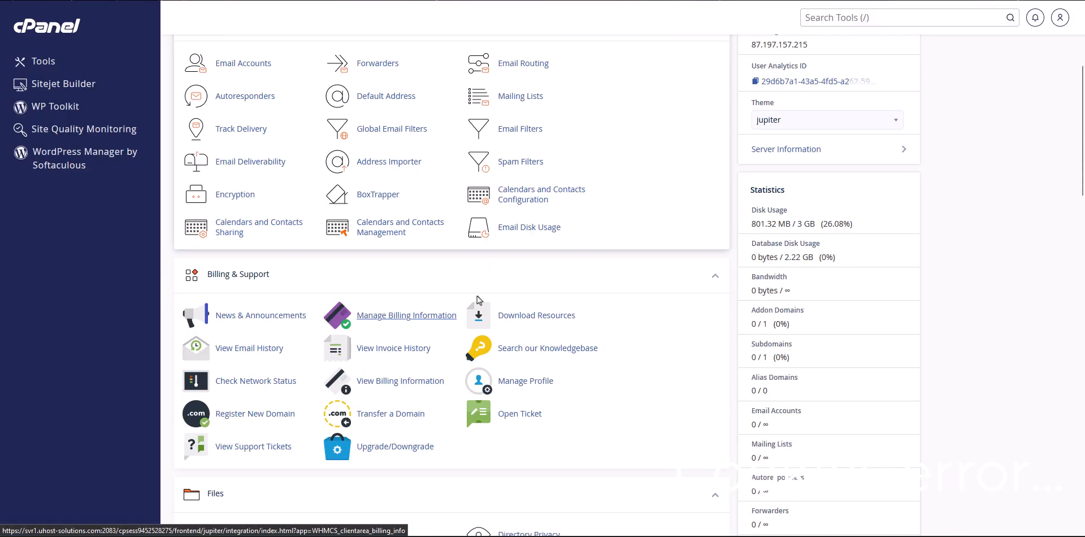
Step: Open public_html/settings.php in the File Manager code editor
{"action": "left_click", "coordinate": [406, 315]}
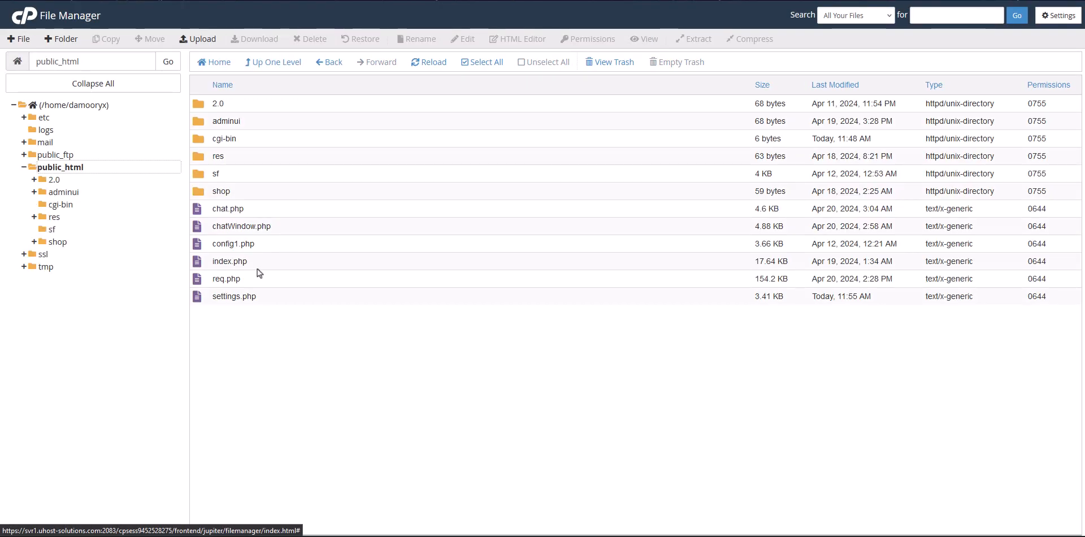
{"action": "left_click", "coordinate": [468, 39]}
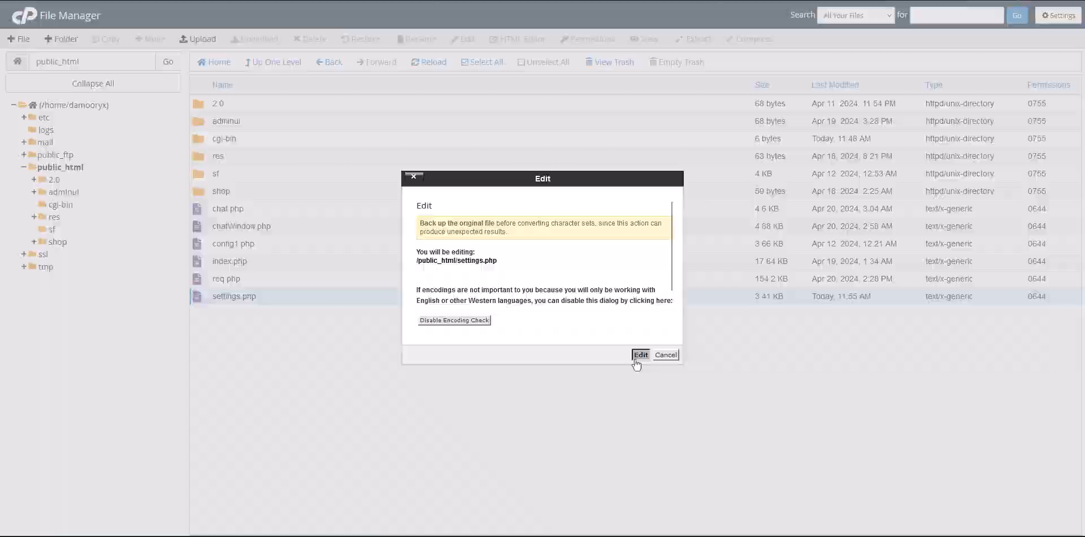
{"action": "left_click", "coordinate": [639, 355]}
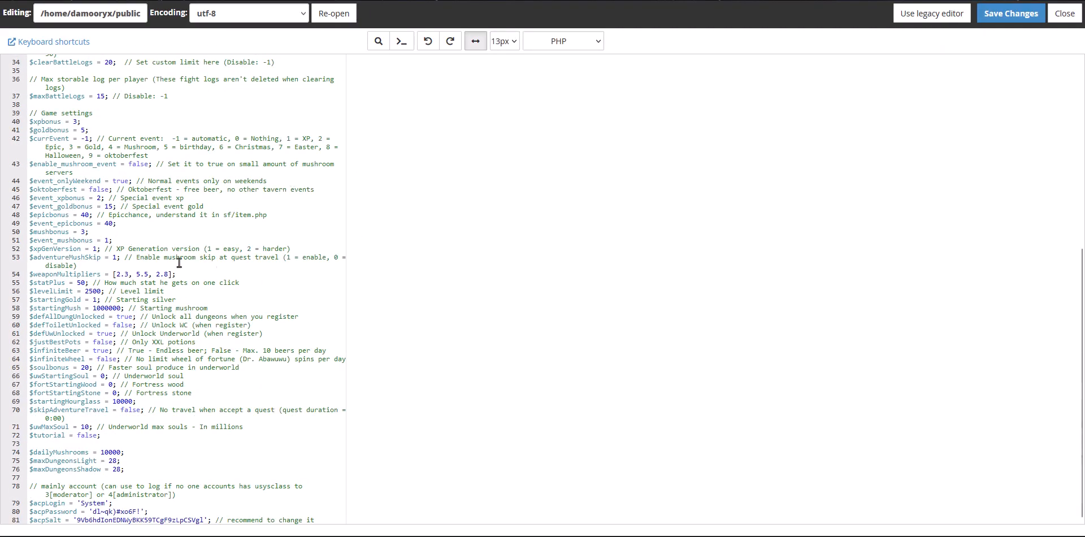
{"action": "double_click", "coordinate": [118, 512]}
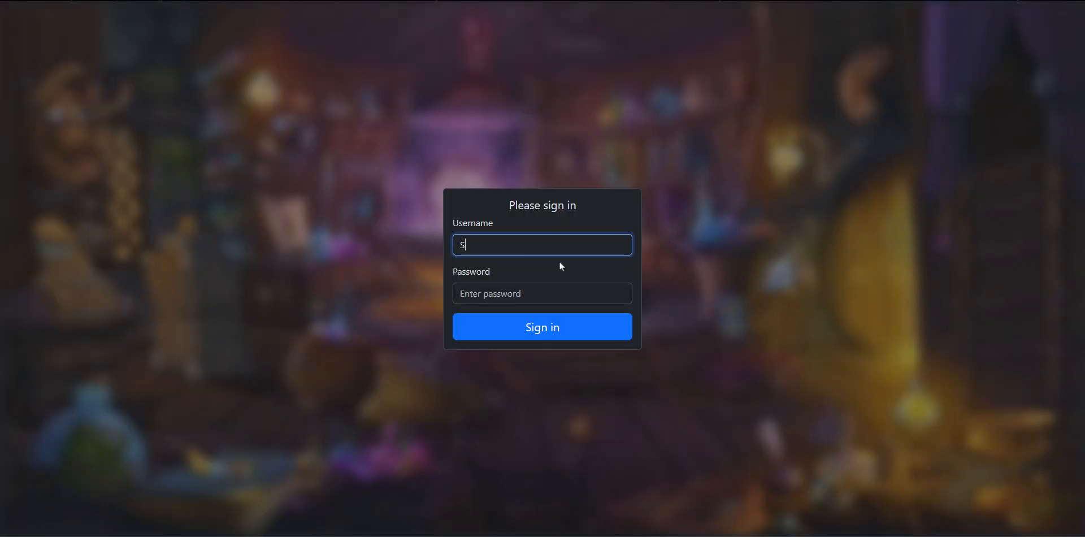
{"action": "left_click", "coordinate": [542, 327]}
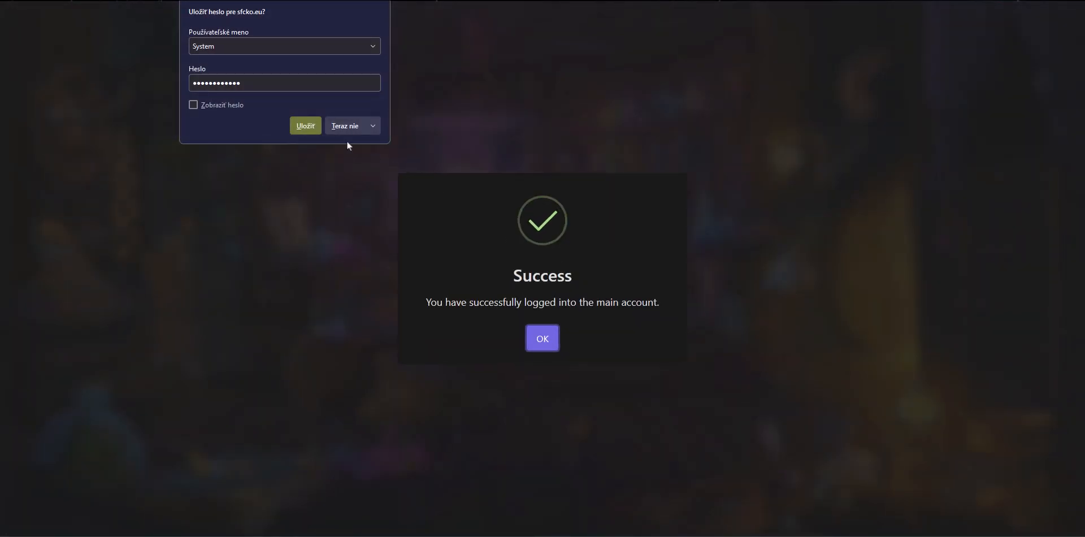
{"action": "left_click", "coordinate": [542, 339]}
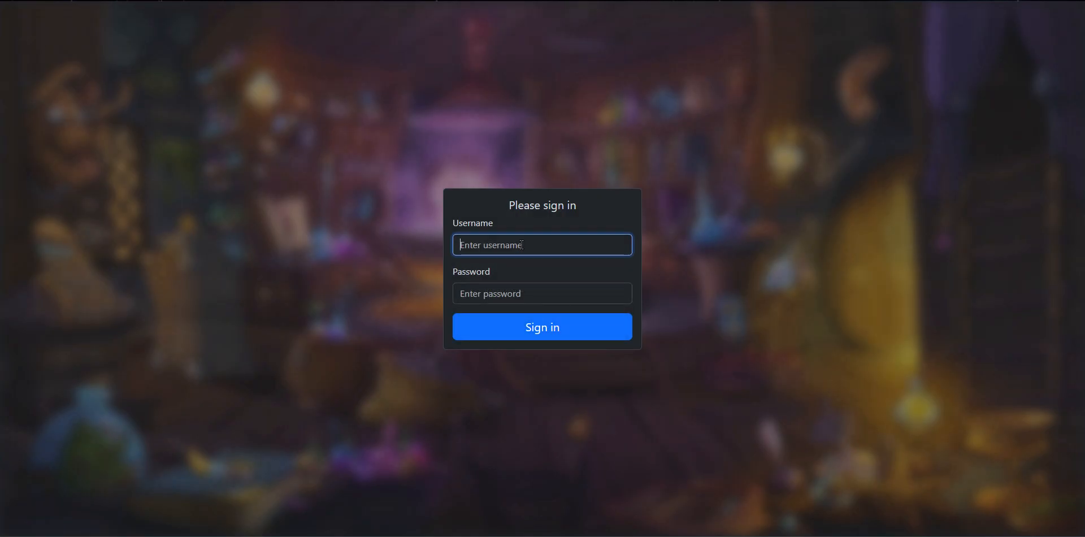
{"action": "left_click", "coordinate": [542, 327]}
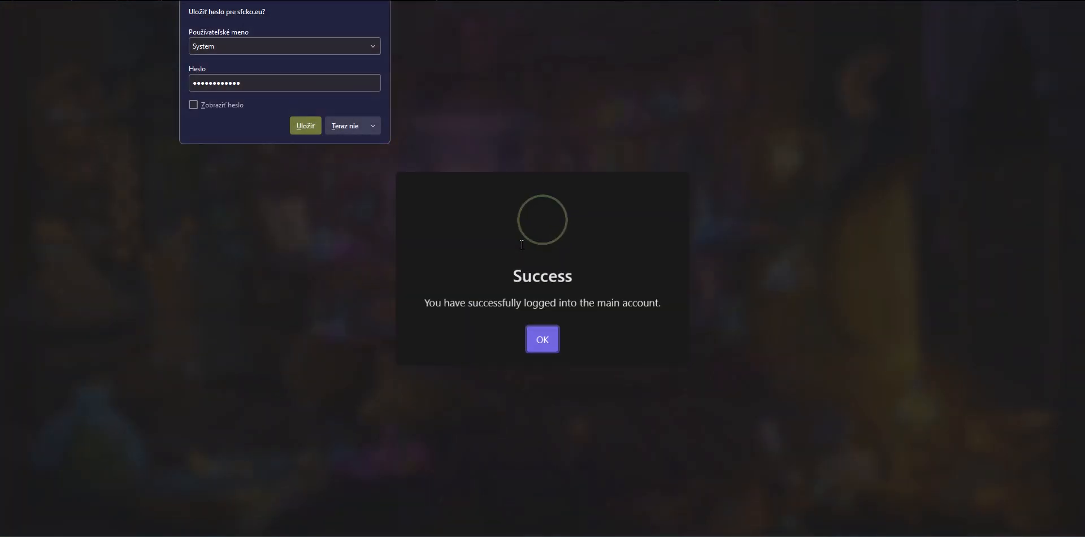
{"action": "left_click", "coordinate": [542, 339]}
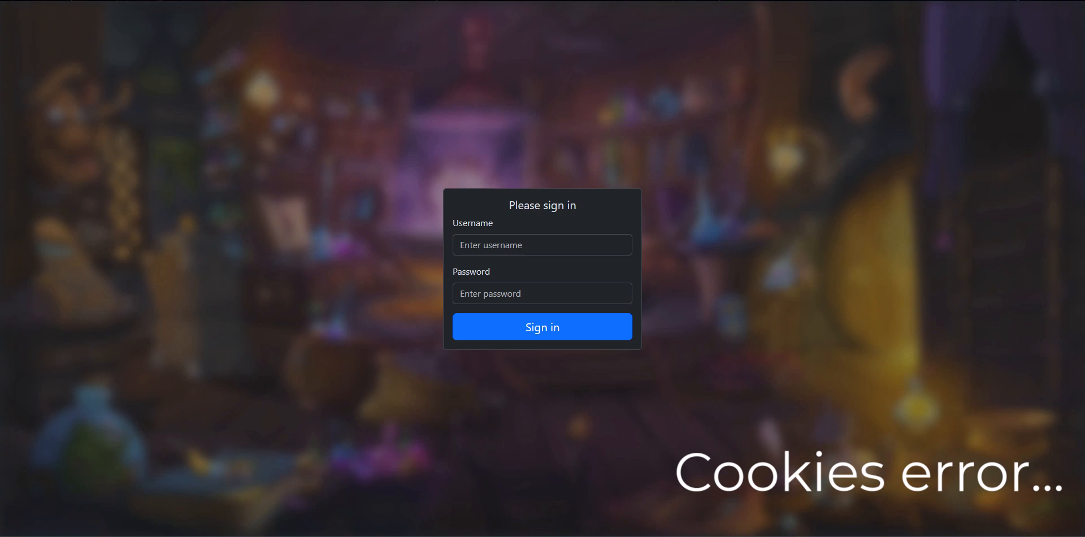
{"action": "left_click", "coordinate": [542, 244]}
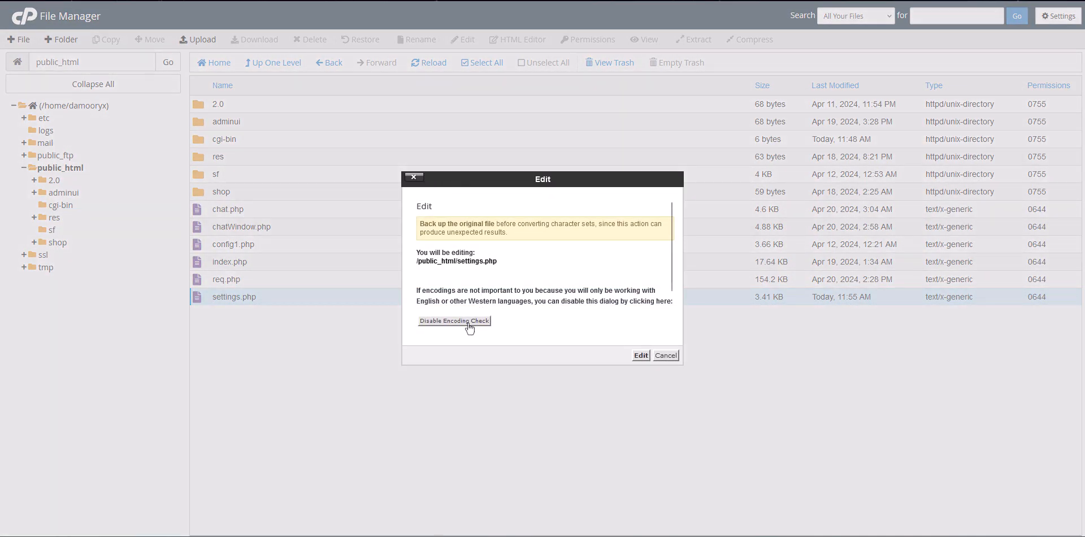
Step: Review the acpLogin and acpPassword lines in settings.php, then close the editor
{"action": "left_click", "coordinate": [639, 355]}
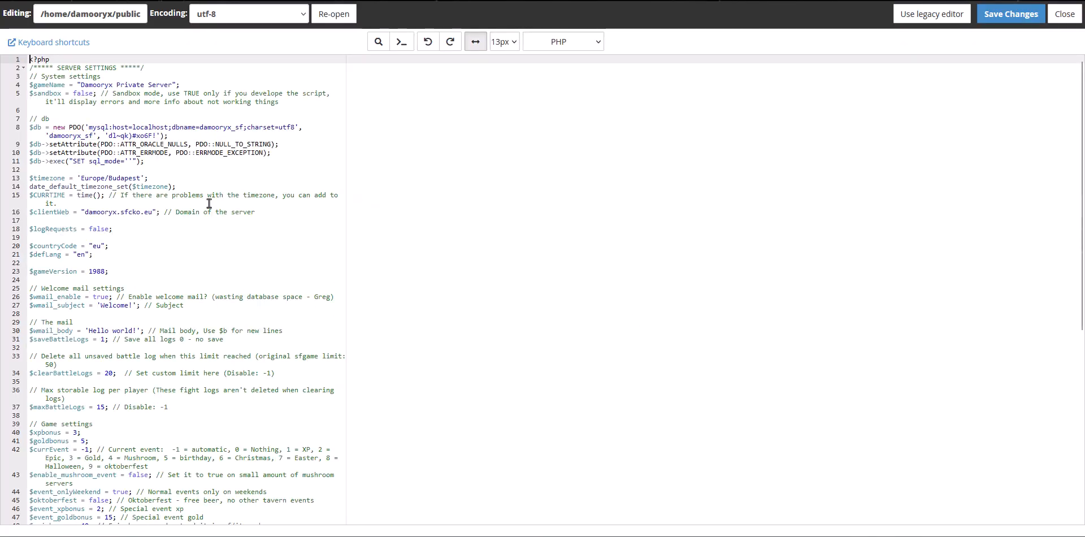
{"action": "scroll", "scroll_direction": "down", "scroll_amount": 3}
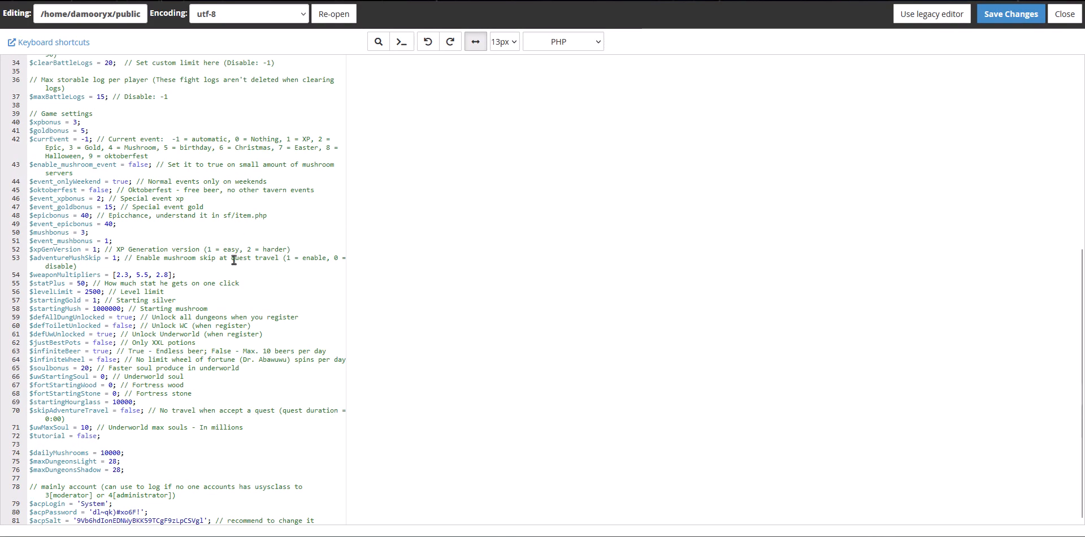
{"action": "left_click", "coordinate": [1064, 13]}
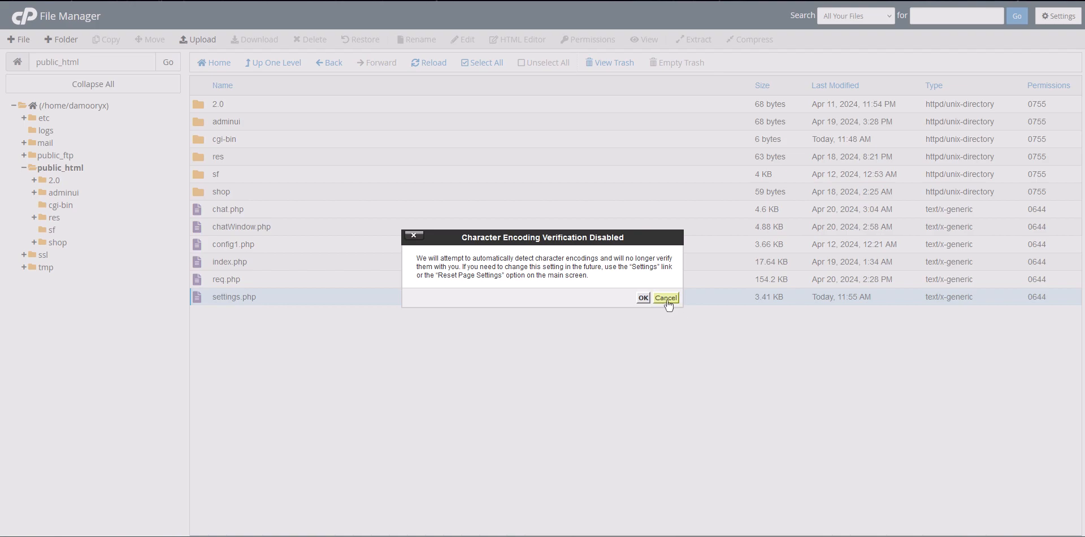
{"action": "left_click", "coordinate": [665, 297]}
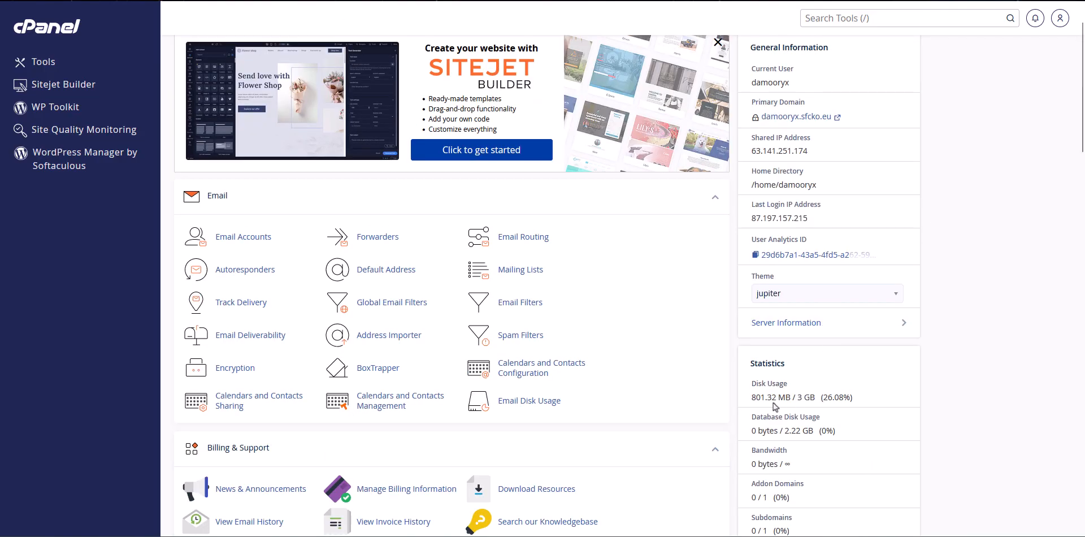
{"action": "scroll", "scroll_direction": "down", "scroll_amount": 3}
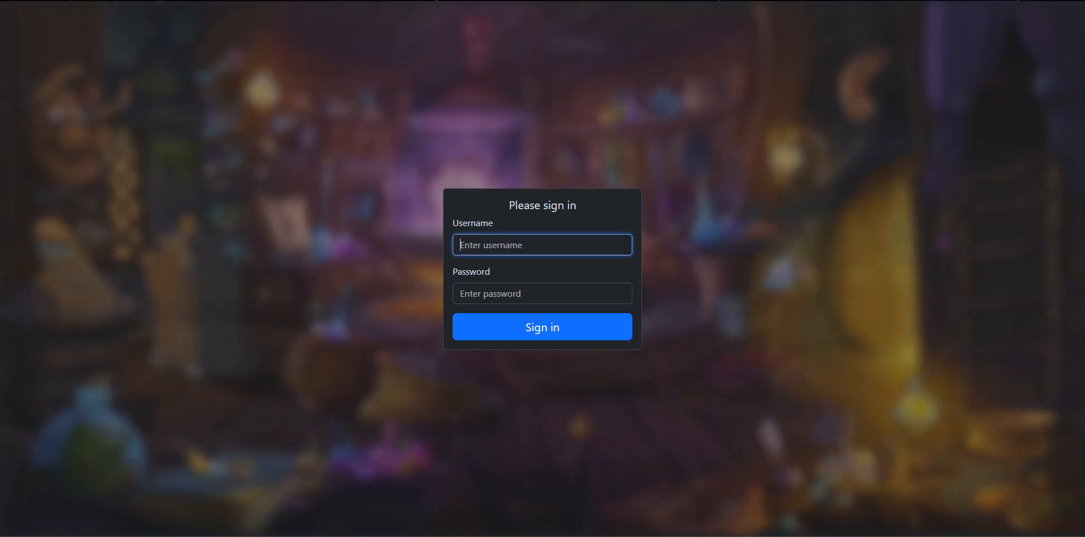
Step: Sign into the server admin panel and acknowledge the Success dialog
{"action": "left_click", "coordinate": [542, 326]}
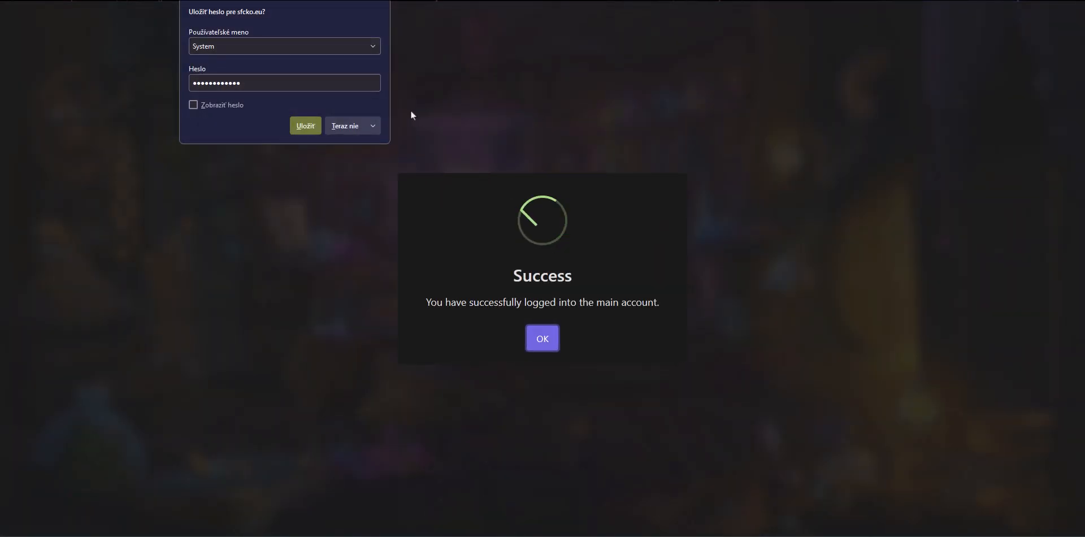
{"action": "left_click", "coordinate": [542, 338]}
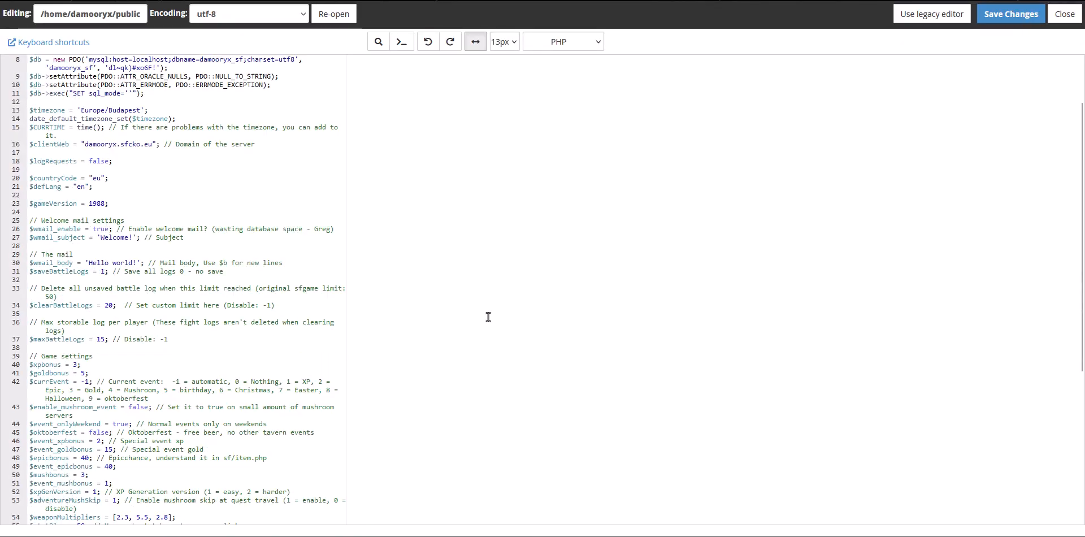
{"action": "scroll", "scroll_direction": "down", "scroll_amount": 3}
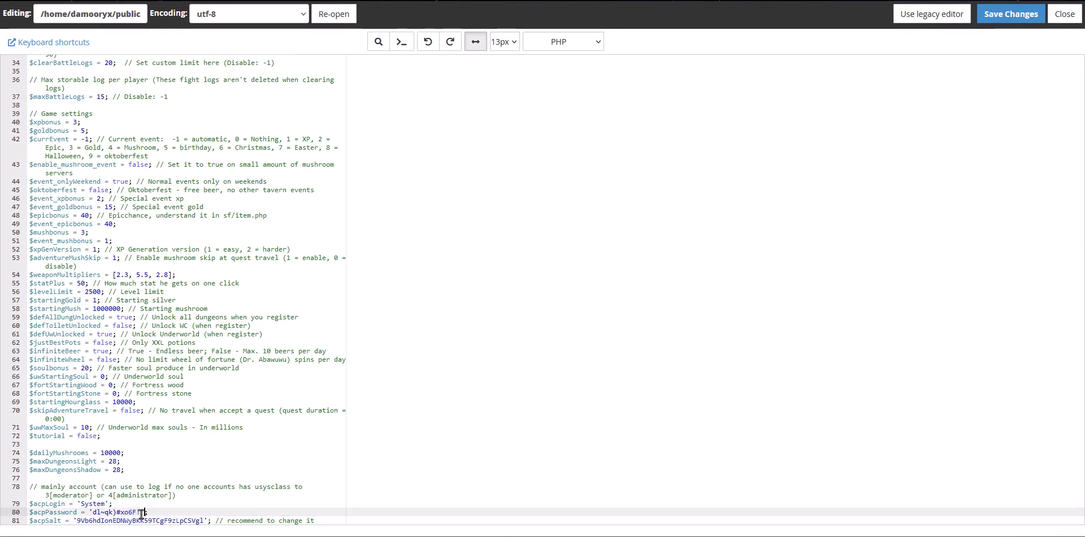
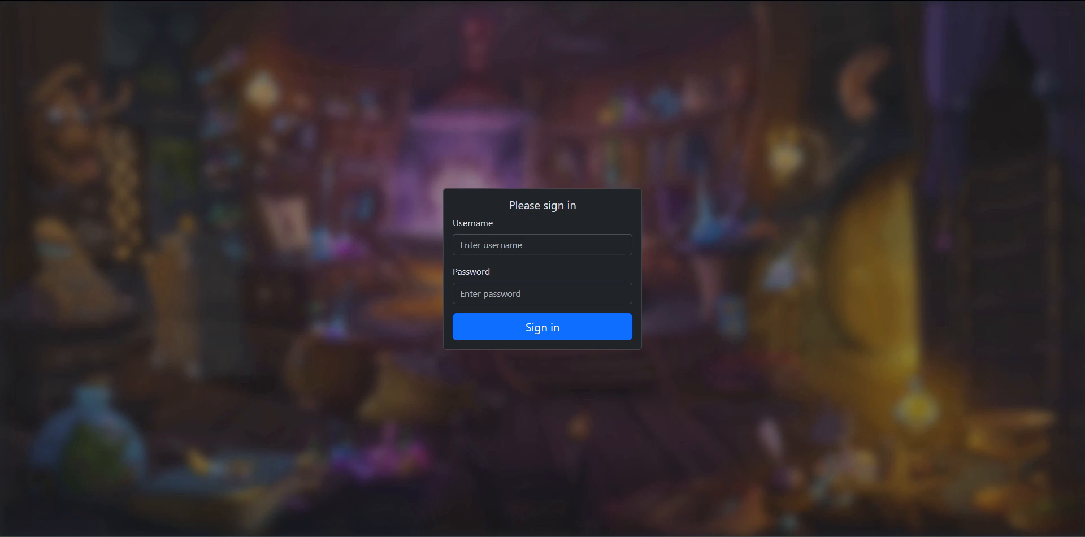
Step: Submit the sign-in and let the game client load toward character selection
{"action": "left_click", "coordinate": [542, 327]}
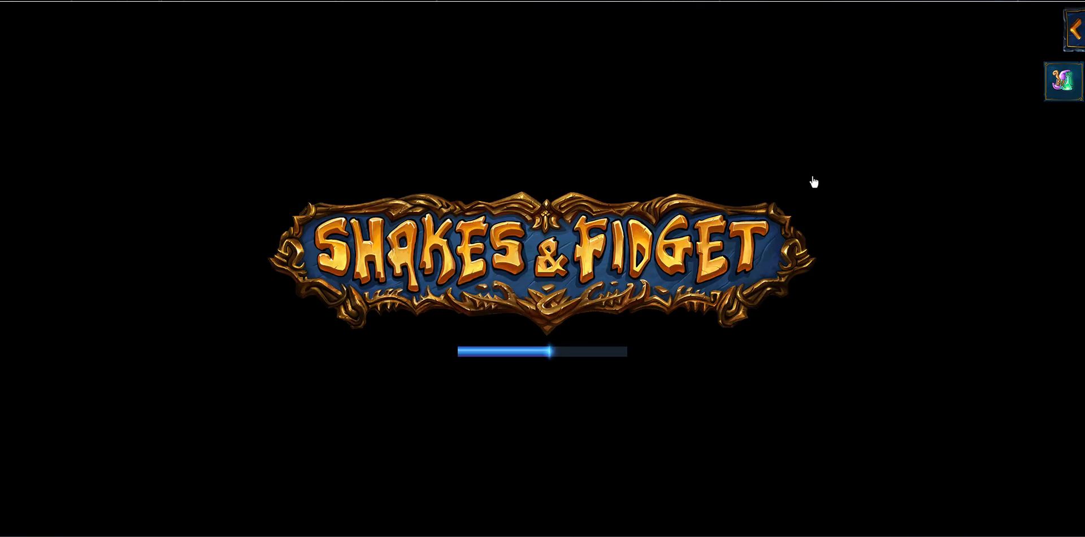
{"action": "mouse_move", "coordinate": [605, 389]}
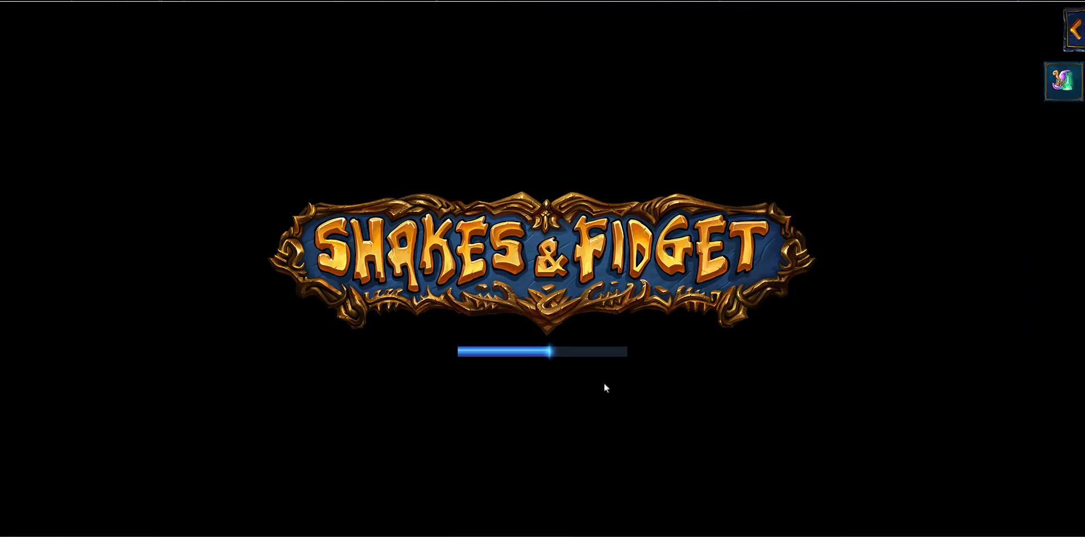
{"action": "mouse_move", "coordinate": [806, 312]}
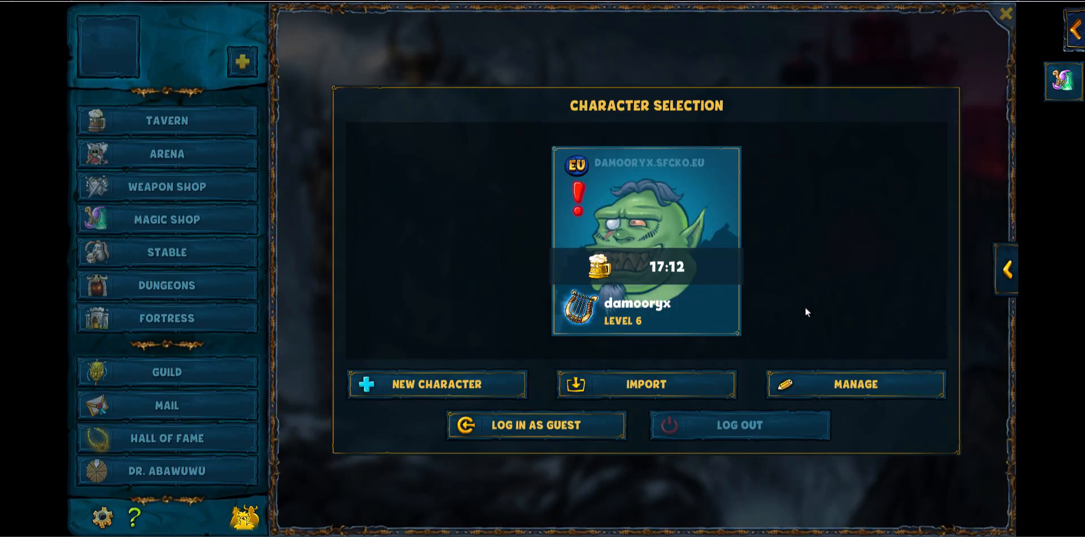
Step: Select character damooryx and register it with a password and email address
{"action": "left_click", "coordinate": [645, 239]}
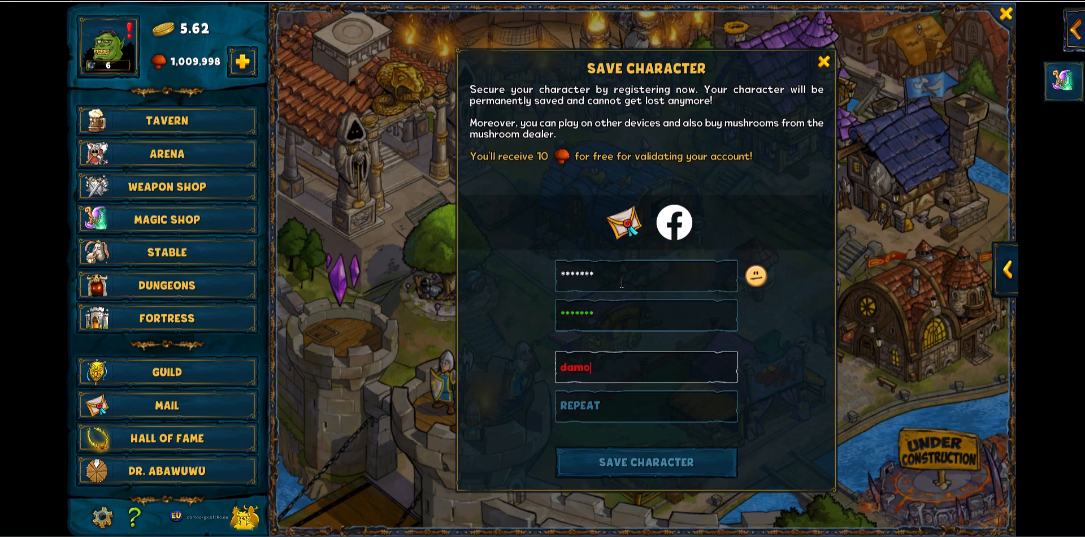
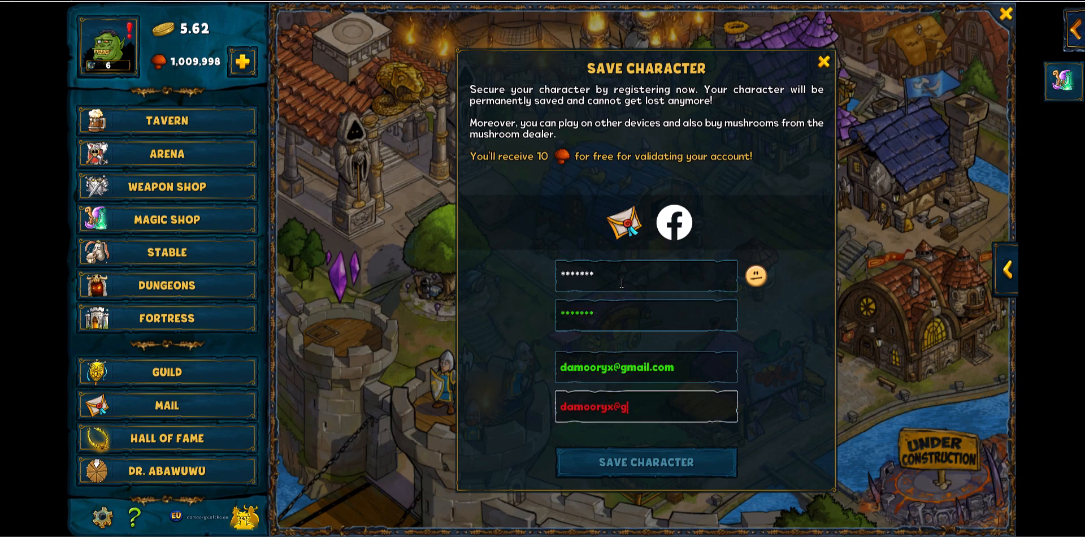
{"action": "left_click", "coordinate": [823, 61]}
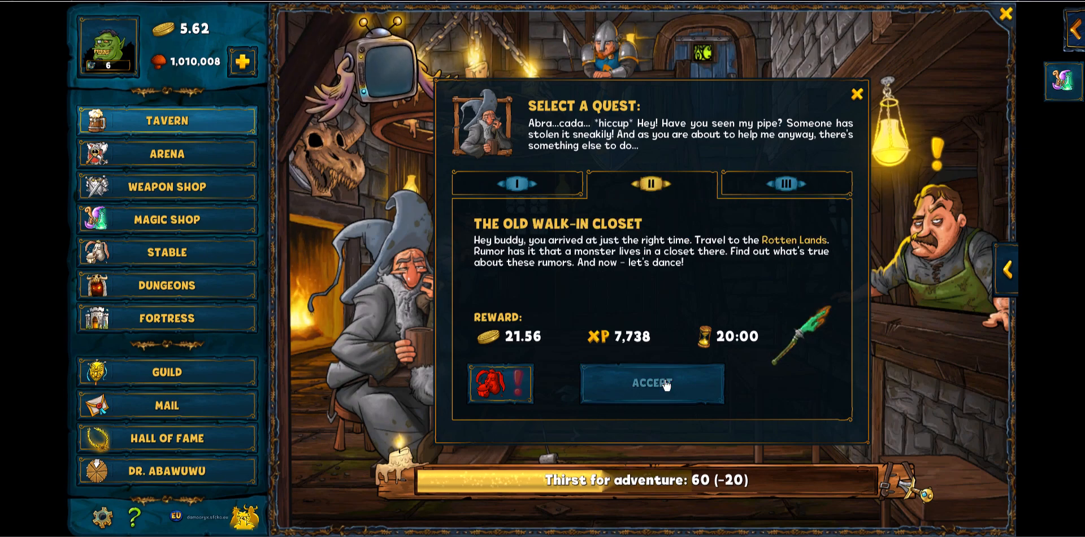
Step: Win The Old Walk-In Closet quest against the Grim Wolf and collect the rewards
{"action": "left_click", "coordinate": [650, 383]}
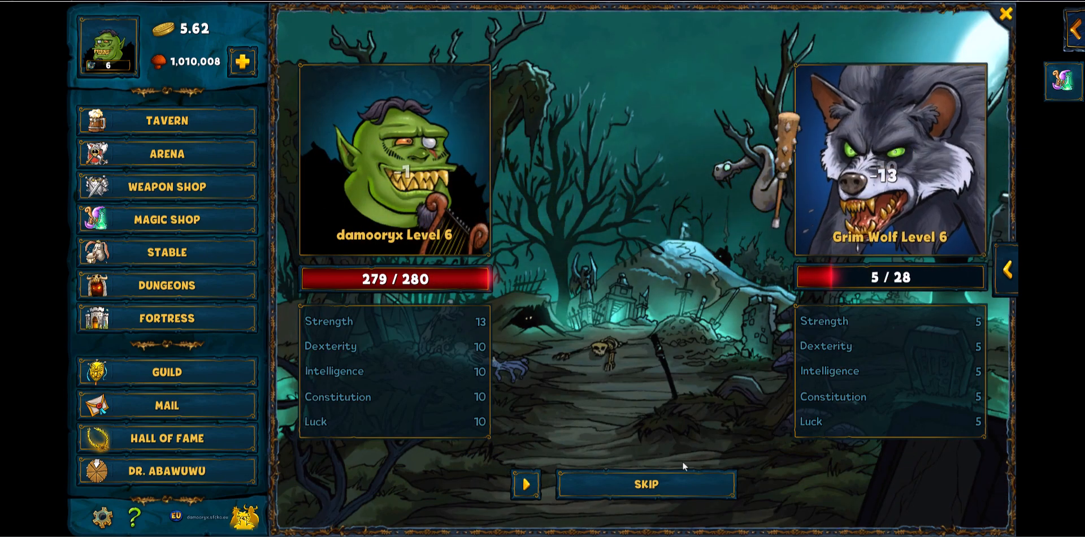
{"action": "left_click", "coordinate": [645, 484]}
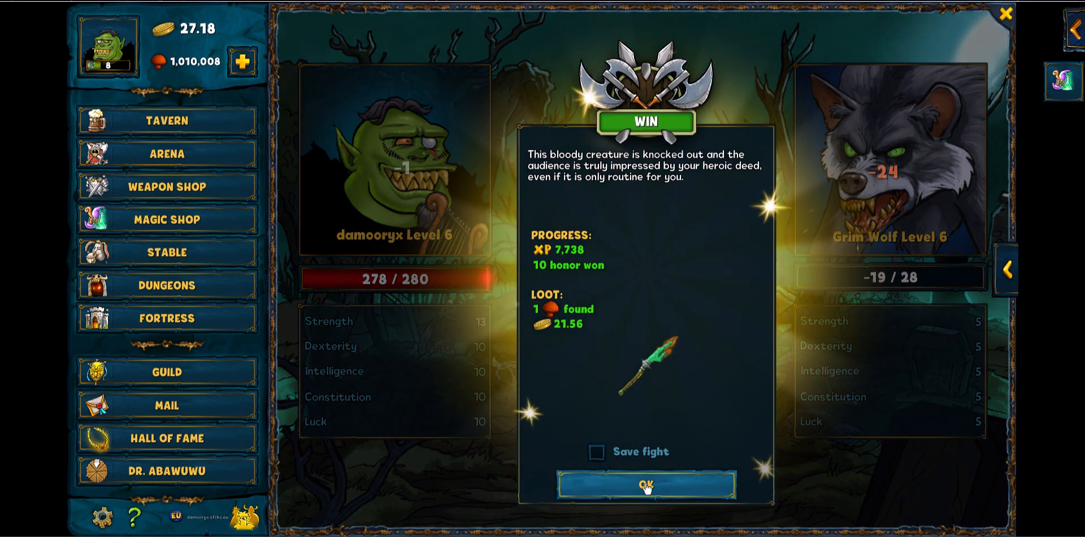
{"action": "left_click", "coordinate": [644, 483]}
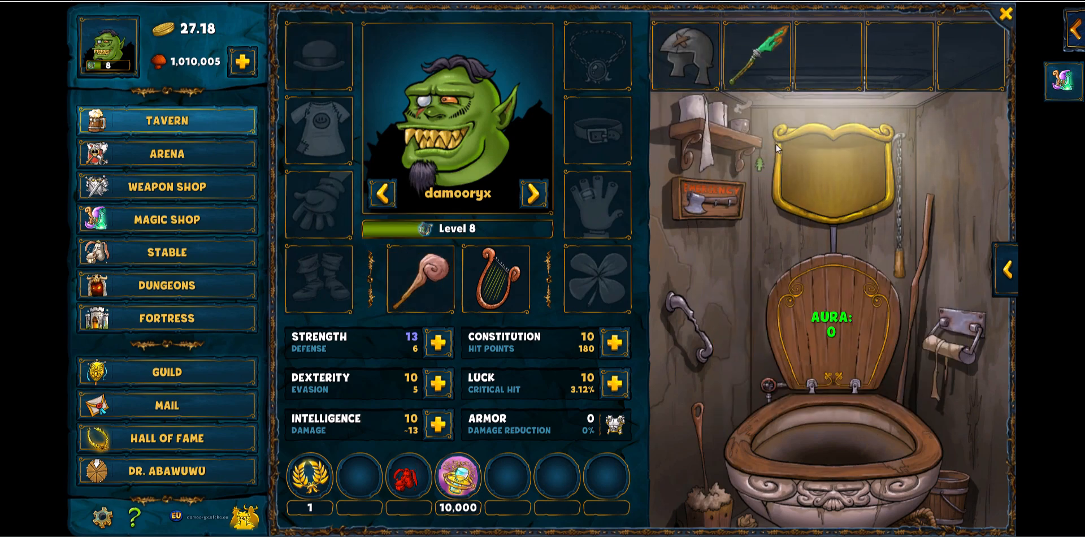
{"action": "mouse_move", "coordinate": [182, 136]}
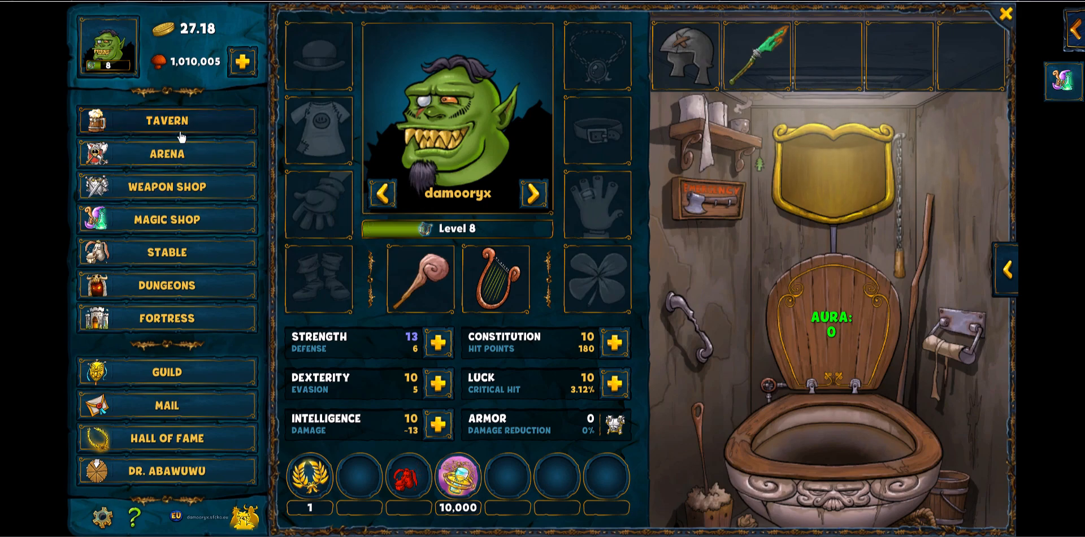
Step: Browse the Hall of Fame and fortress, dismiss the City Guard offer, and reopen The Old Walk-In Closet quest offer
{"action": "left_click", "coordinate": [166, 120]}
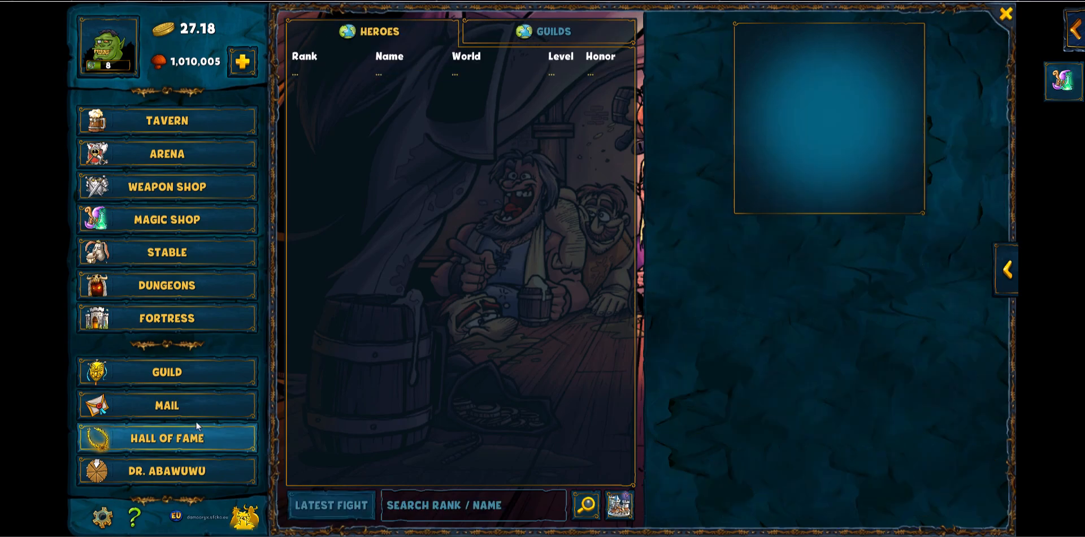
{"action": "left_click", "coordinate": [166, 318]}
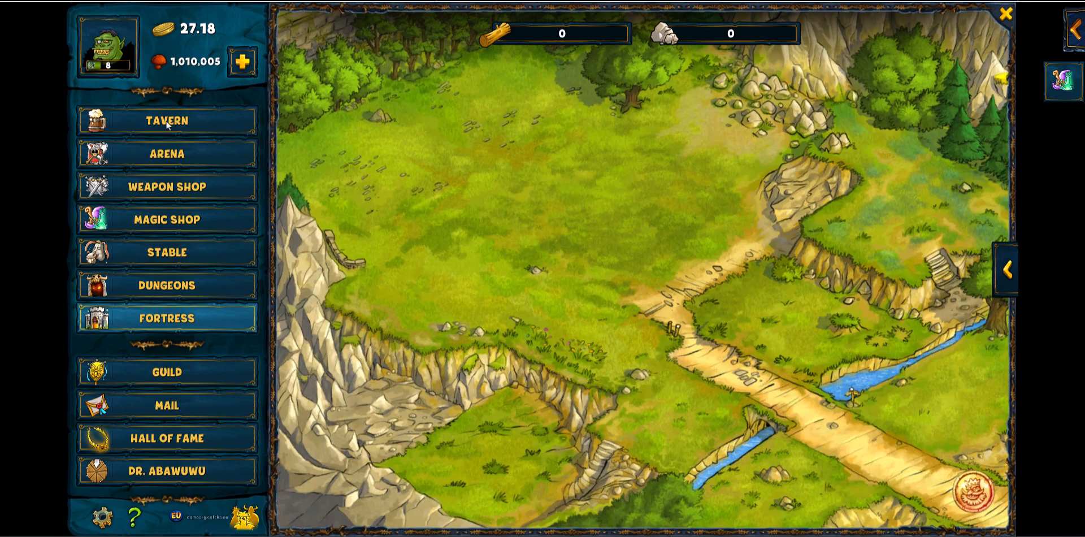
{"action": "left_click", "coordinate": [166, 120]}
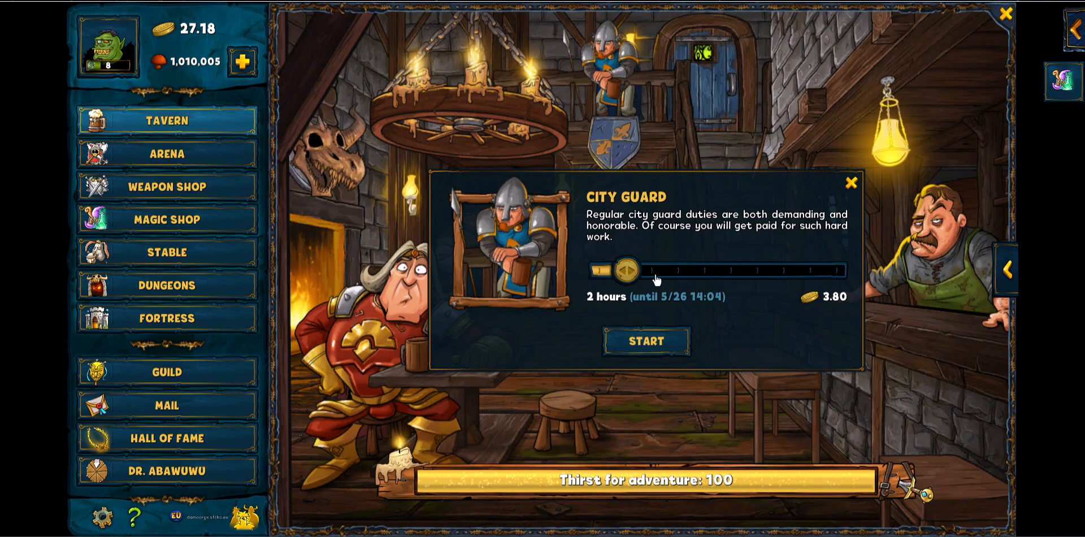
{"action": "left_click", "coordinate": [645, 341]}
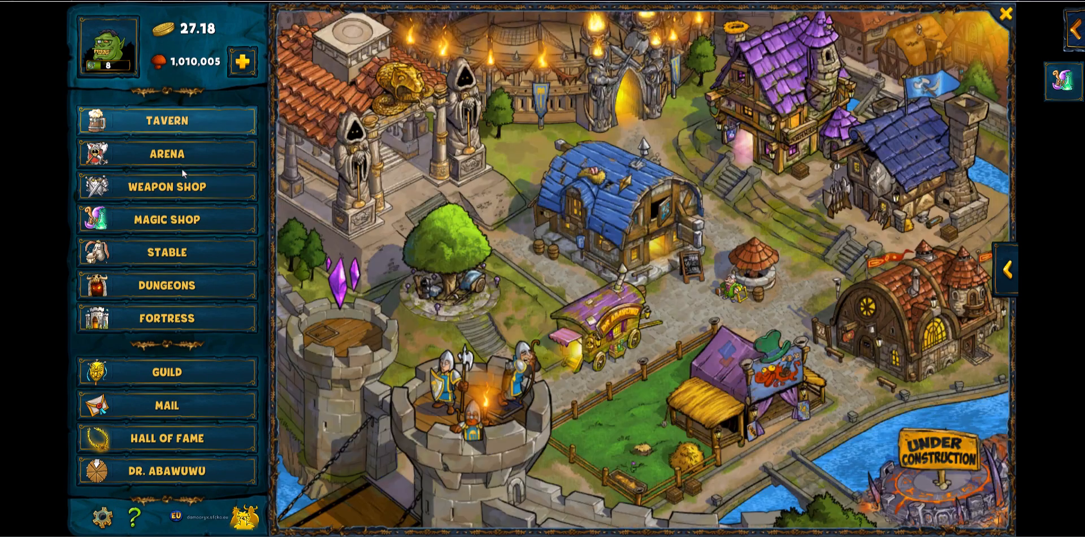
{"action": "left_click", "coordinate": [166, 120]}
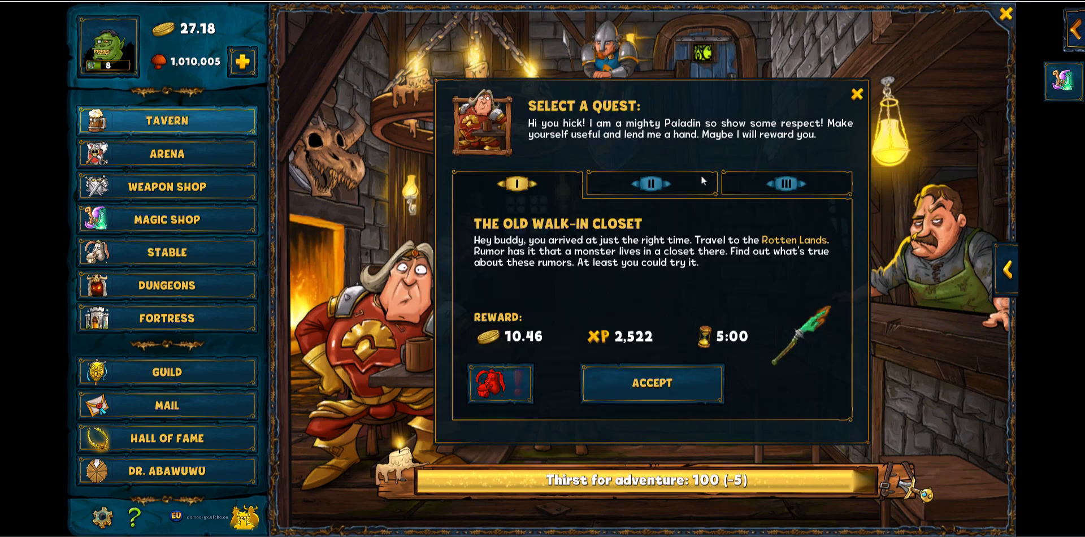